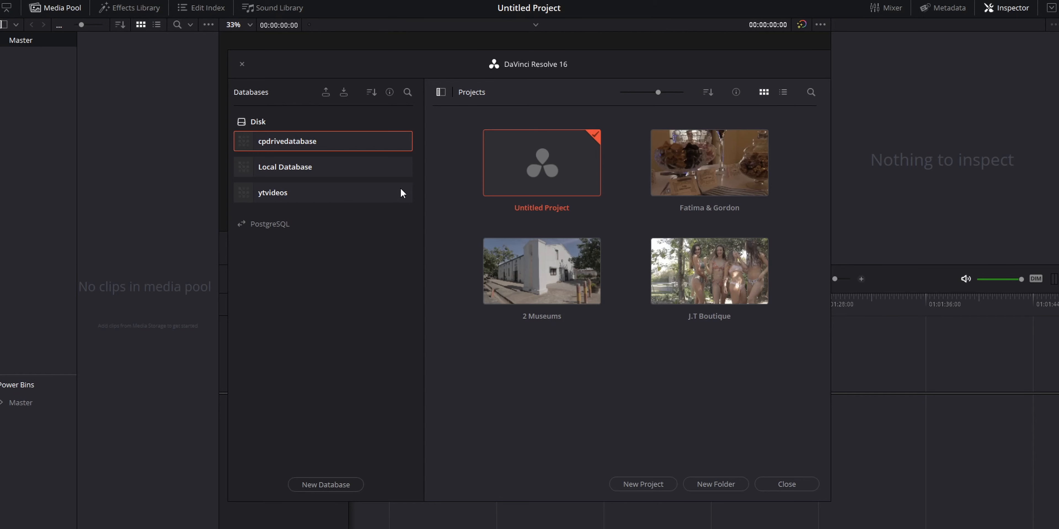
{"action": "mouse_move", "coordinate": [401, 450]}
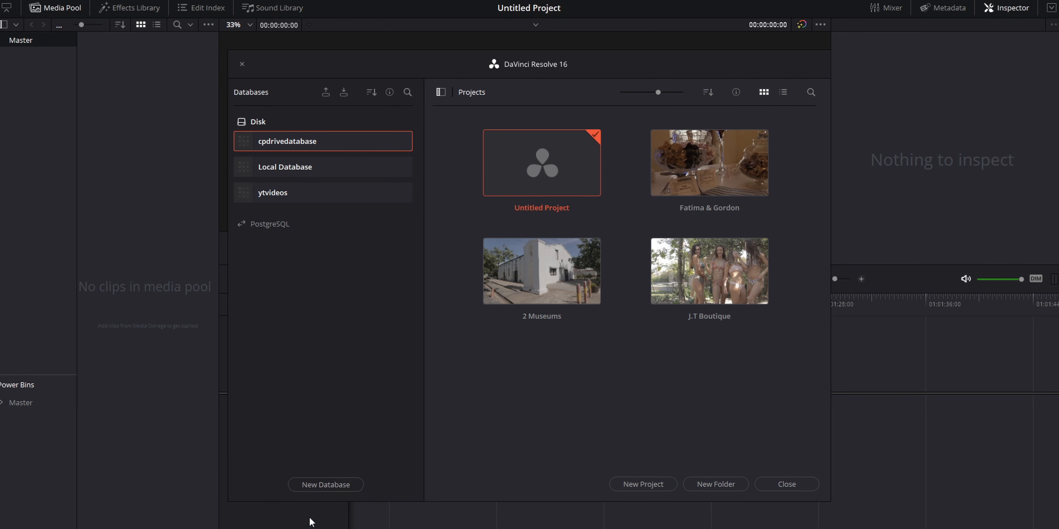
{"action": "mouse_move", "coordinate": [338, 135]}
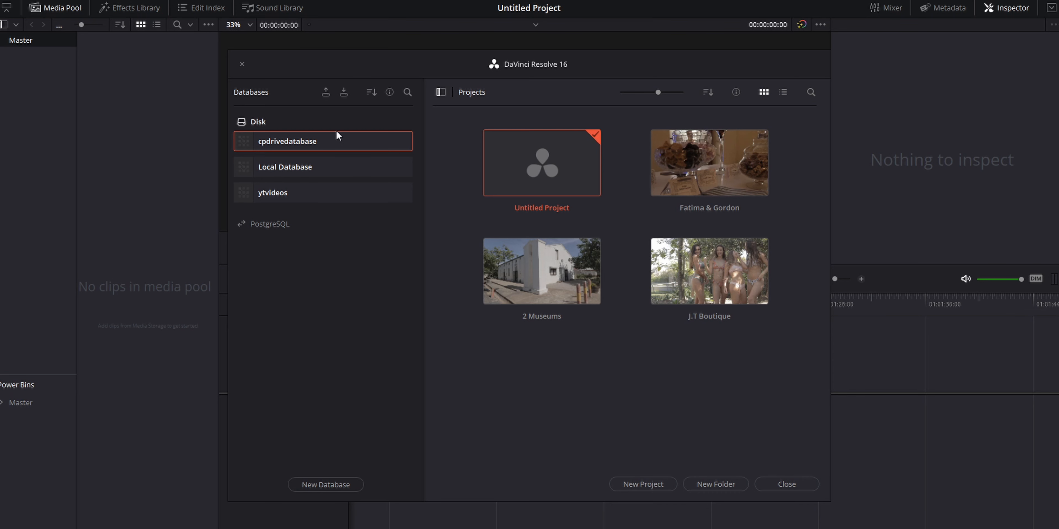
{"action": "mouse_move", "coordinate": [276, 194]}
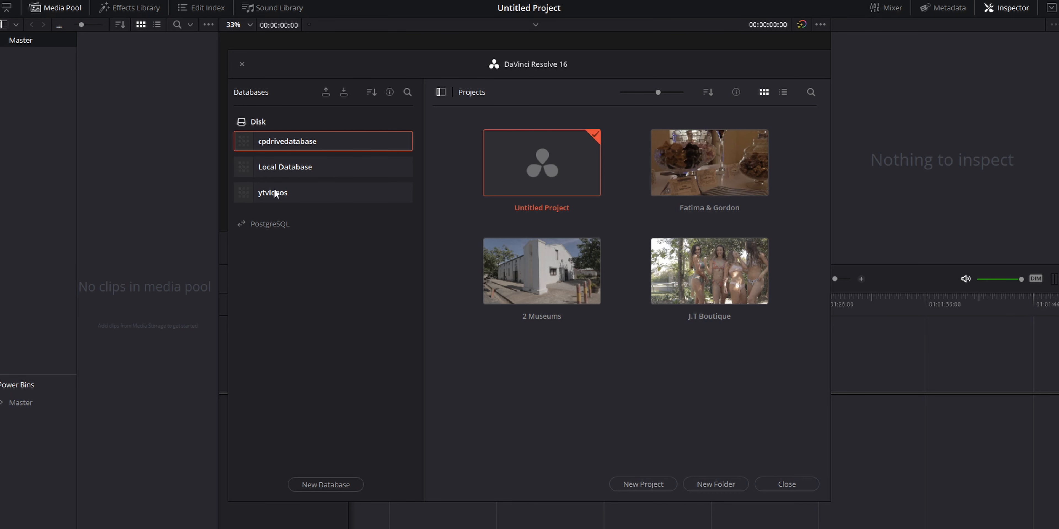
{"action": "mouse_move", "coordinate": [321, 215]}
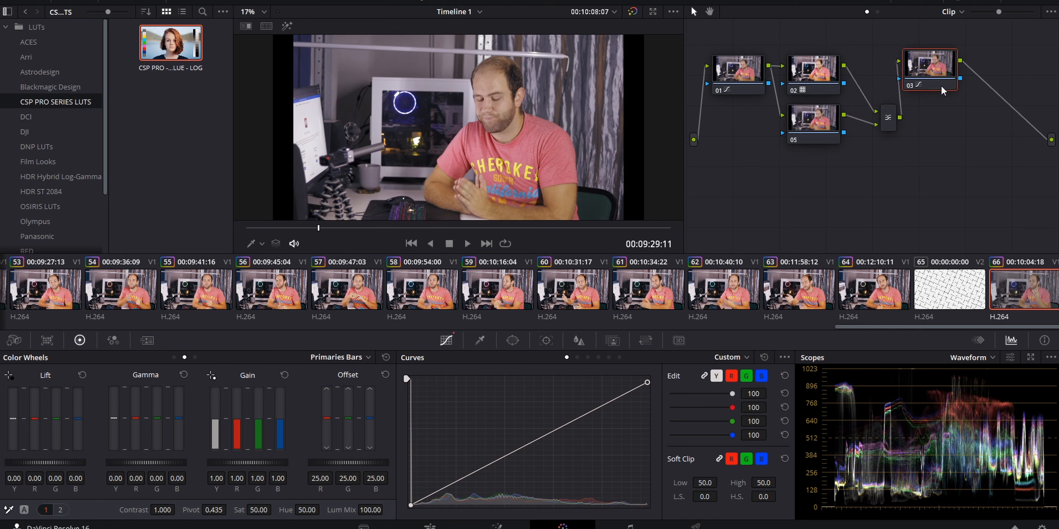
Select node 05 to reveal its HSL qualifier matte isolating the presenter's skin tones
{"action": "left_click", "coordinate": [812, 120]}
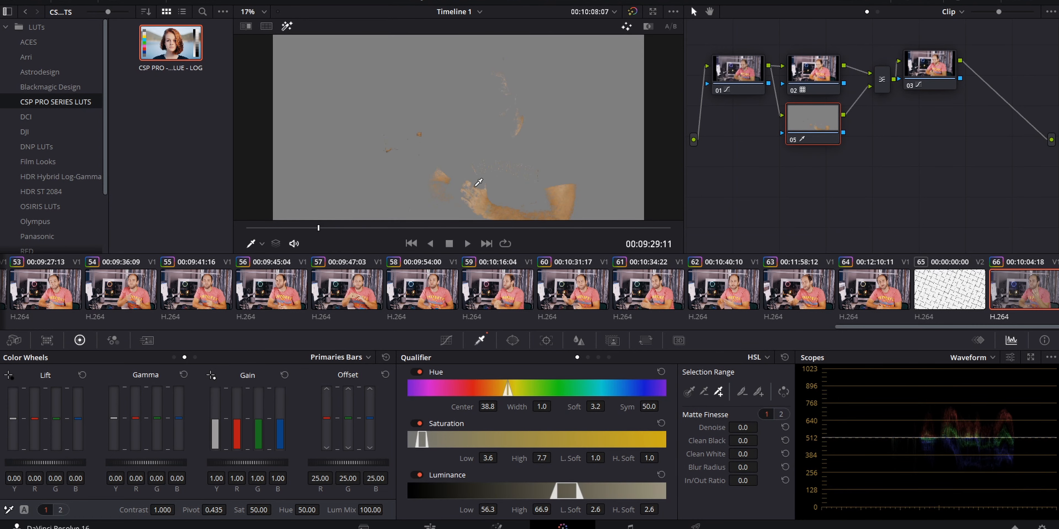